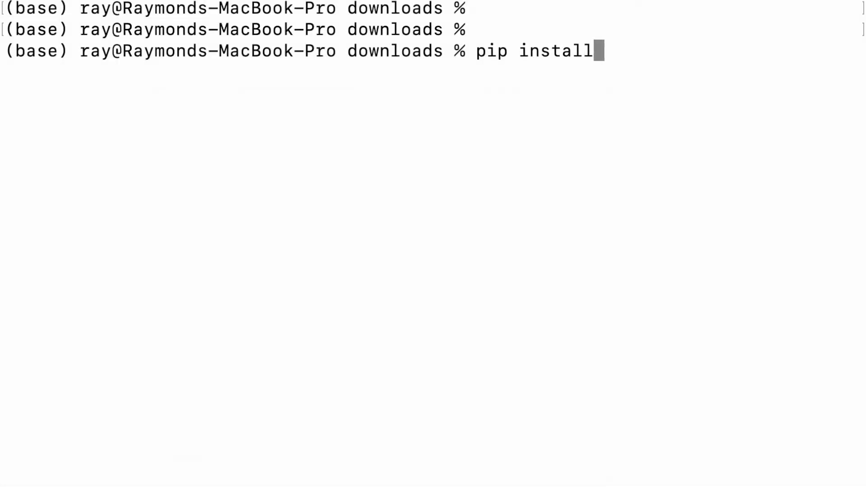
Step: Install the whylogs package with pip install whylogs in Terminal
text(whylogs import get_or_create_session)
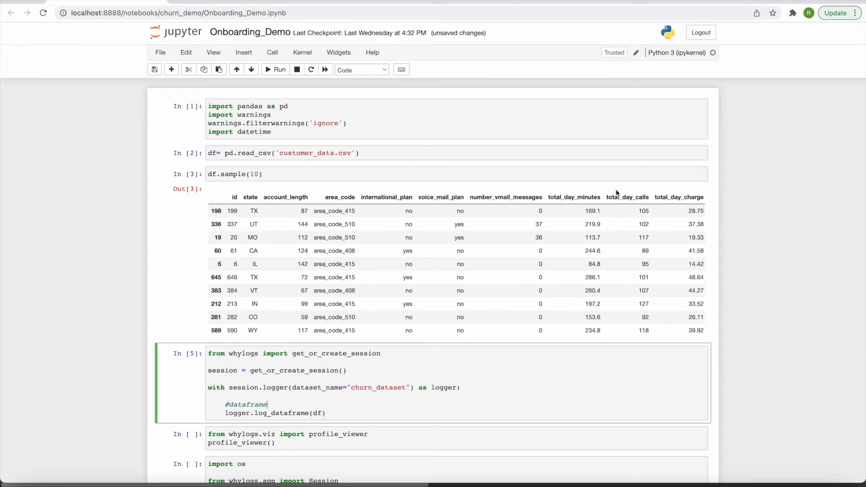
Step: Scroll through the sampled customer rows in the df.sample output table
scroll(right, 3)
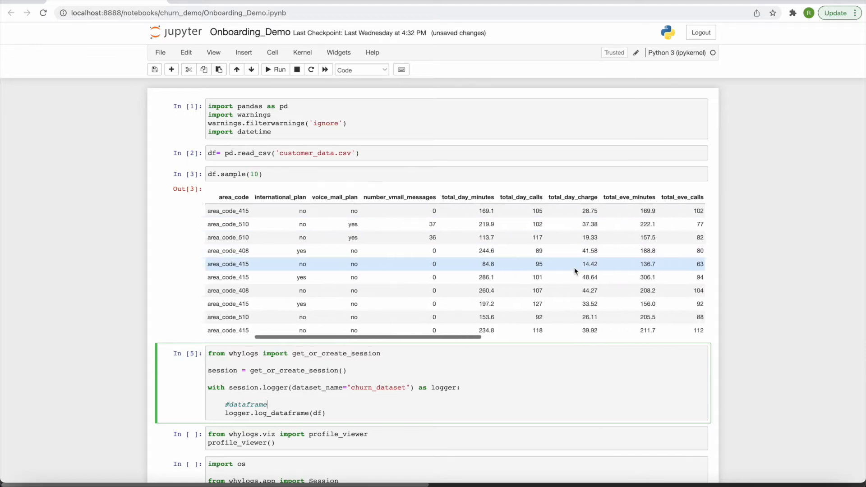
scroll(right, 3)
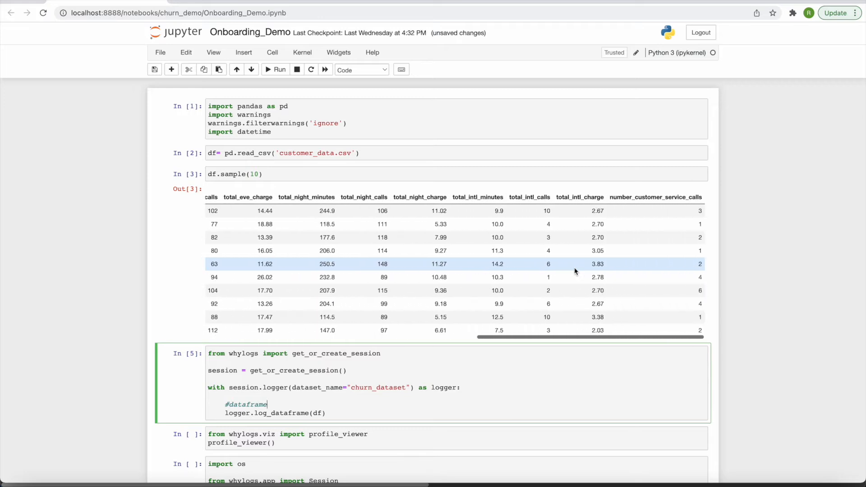
scroll(down, 3)
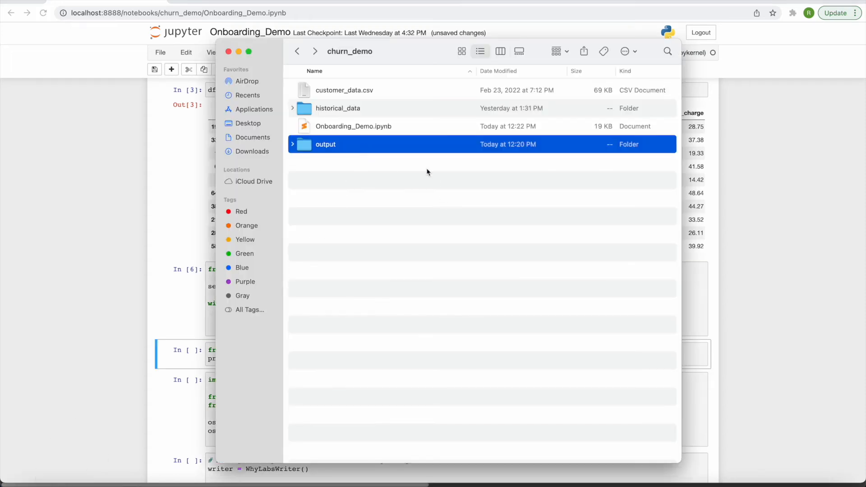
Step: Open the output folder to confirm churn_dataset, then run the profile_viewer() cell
double_click(325, 145)
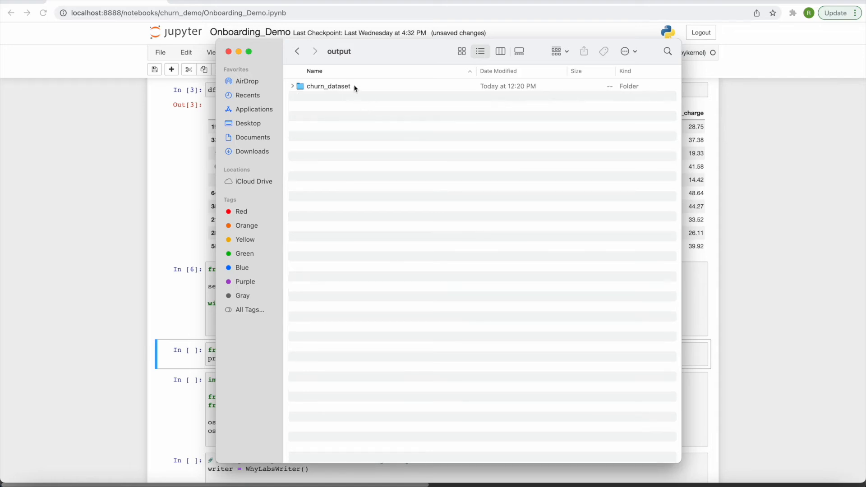
mouse_move(162, 256)
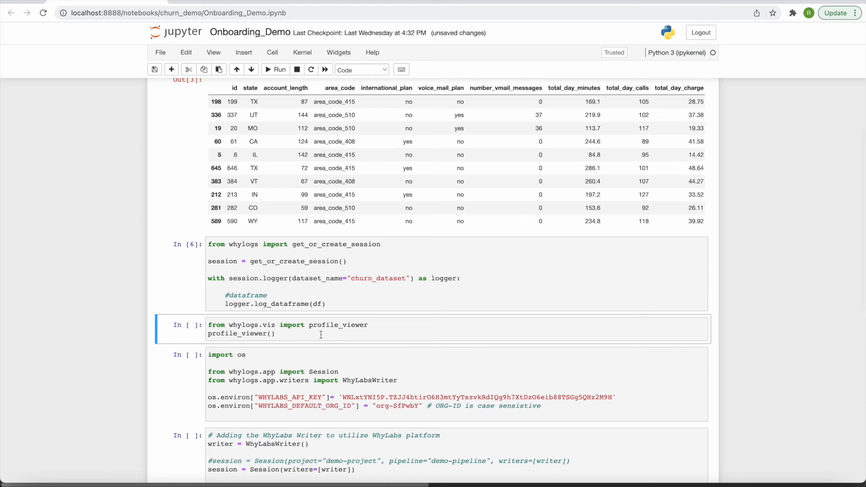
click(321, 334)
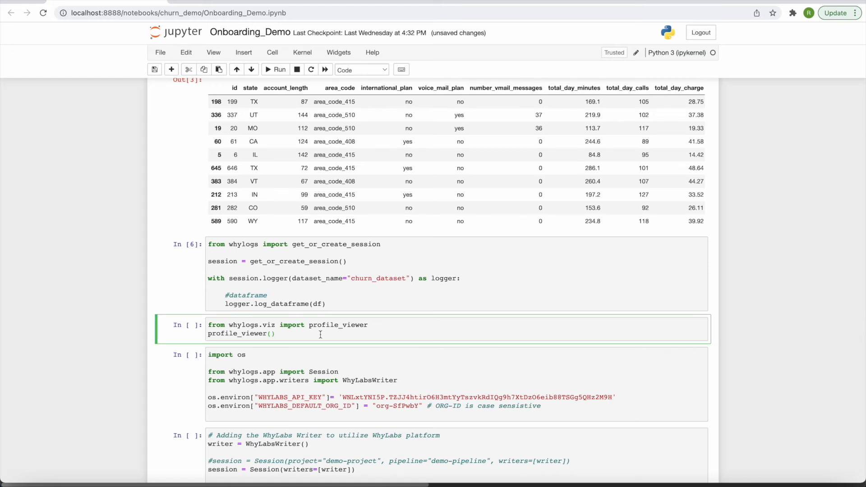
click(276, 70)
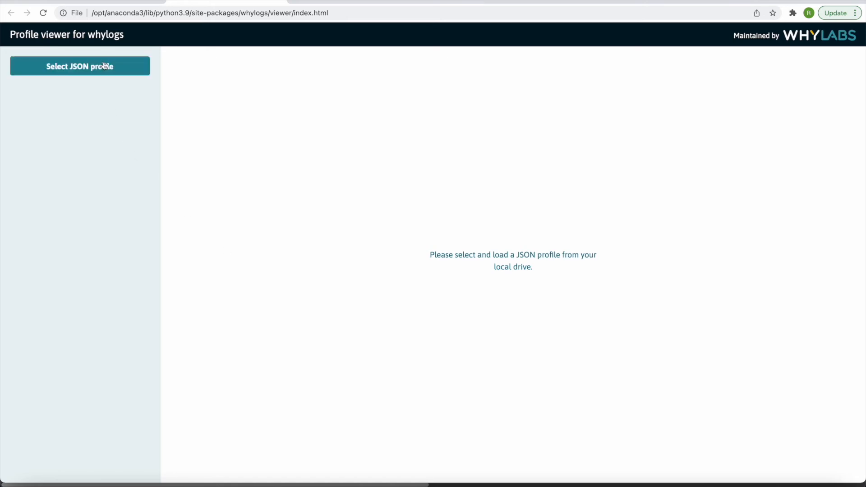
Step: Load churn_dataset's session json/dataset_profile.json into the Profile Viewer
click(79, 66)
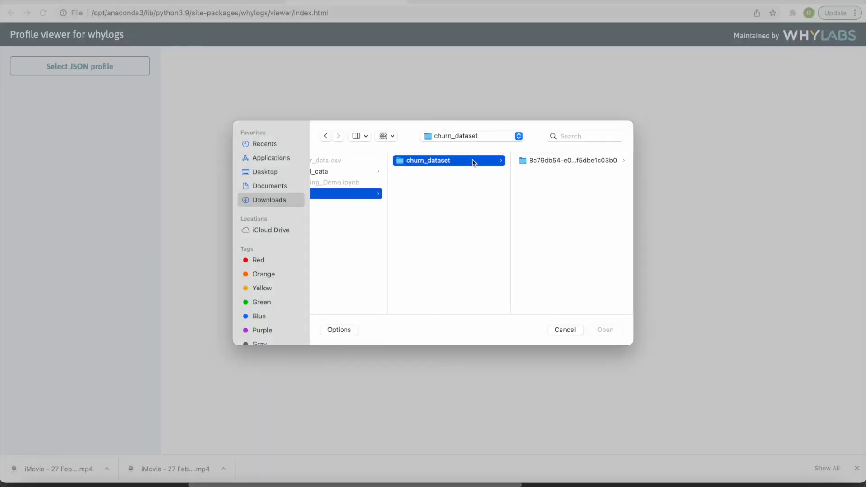
click(571, 160)
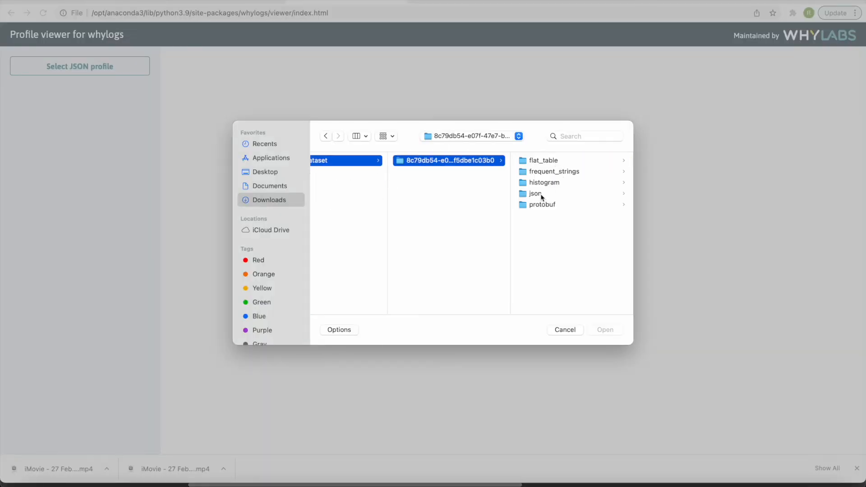
click(536, 194)
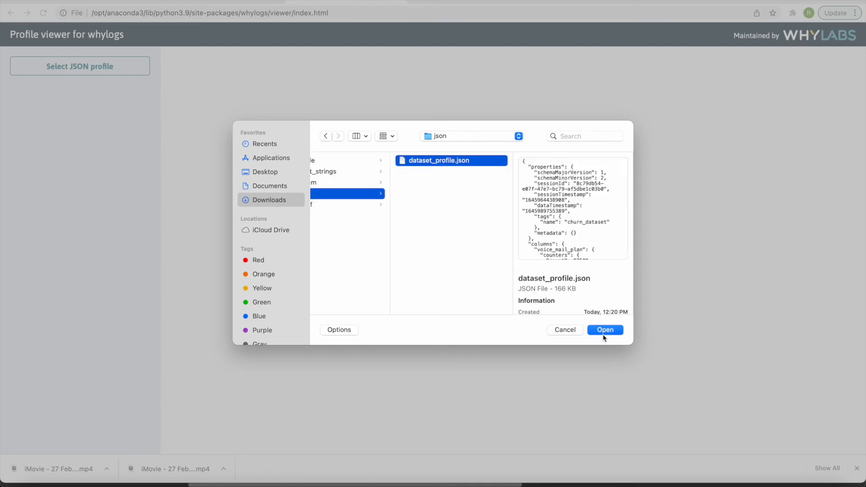
click(604, 330)
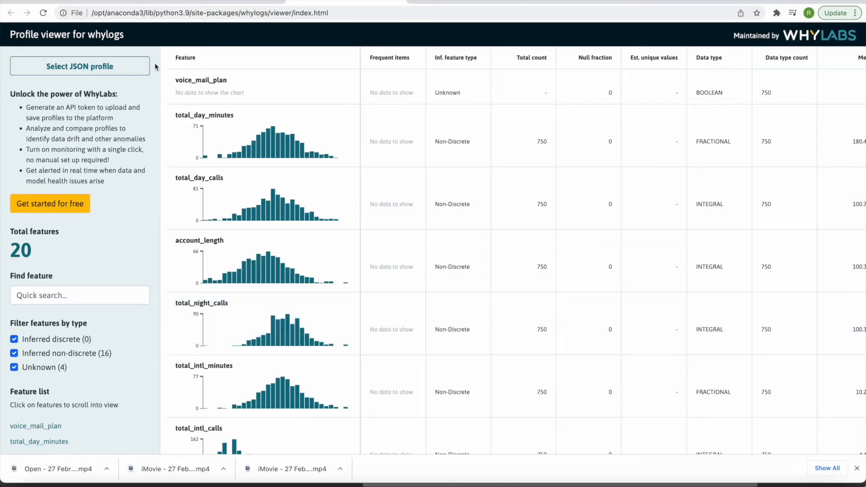
scroll(down, 3)
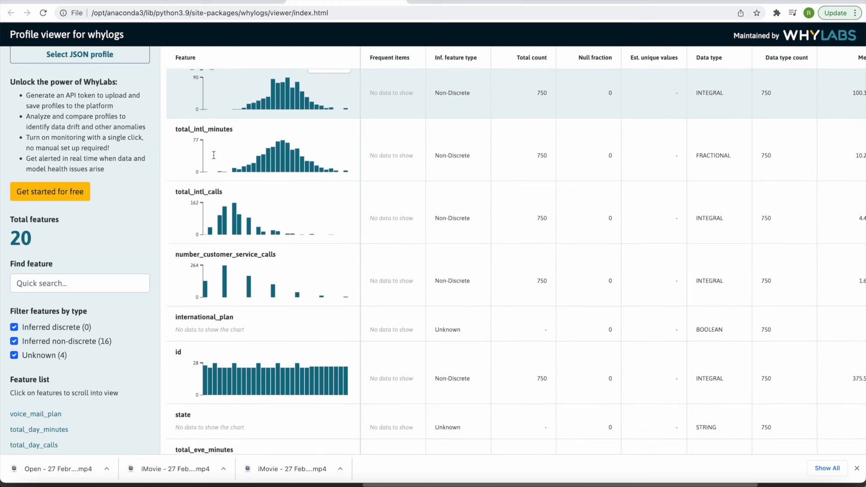
scroll(down, 3)
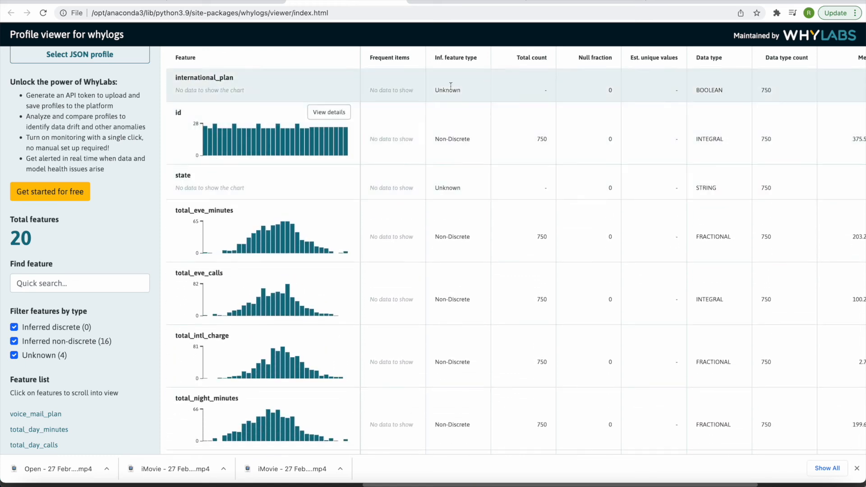
mouse_move(532, 194)
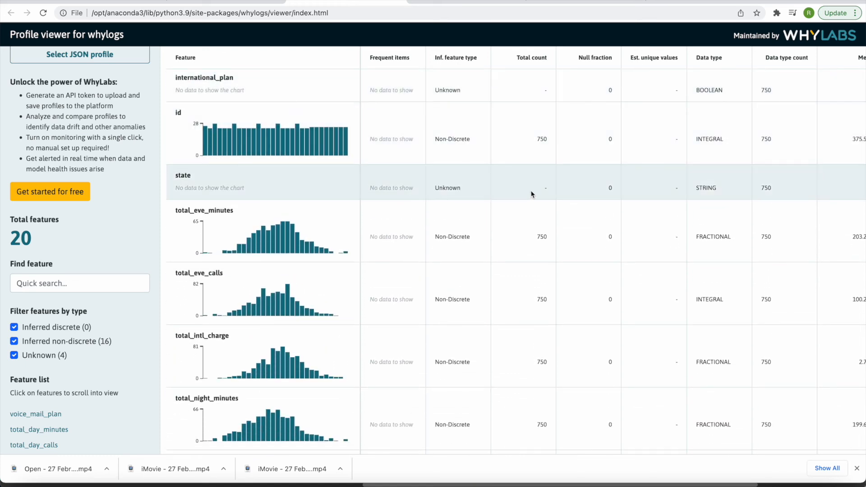
scroll(right, 3)
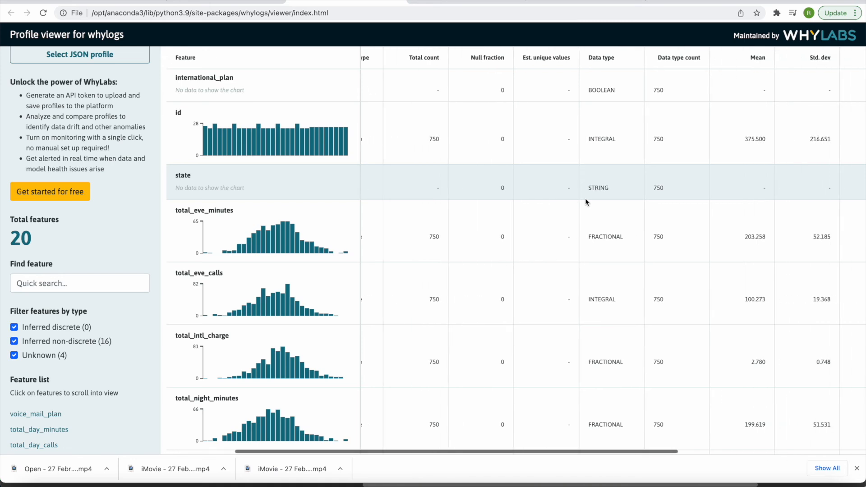
scroll(right, 3)
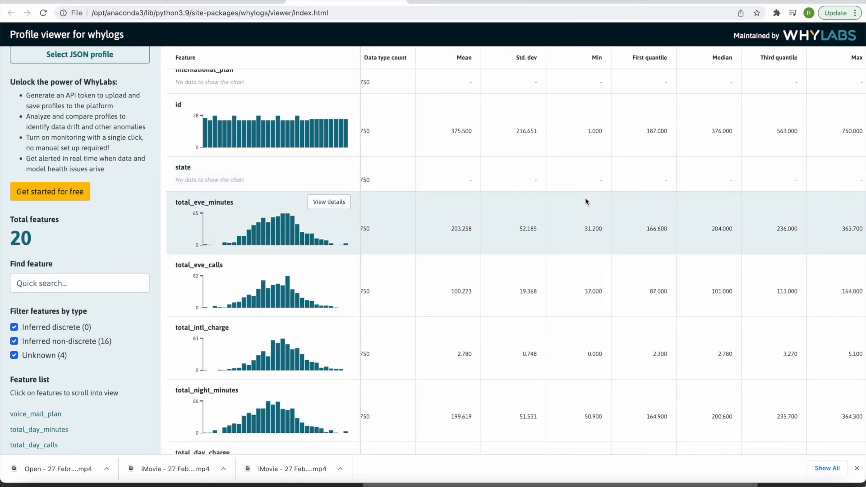
mouse_move(127, 234)
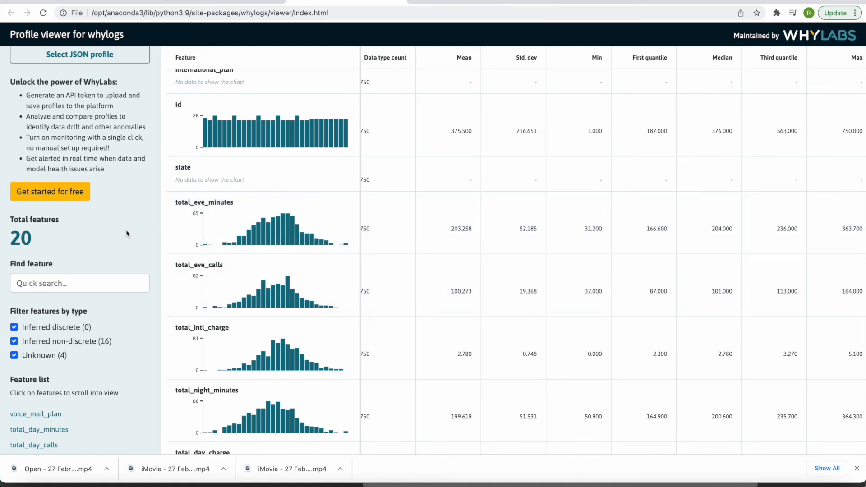